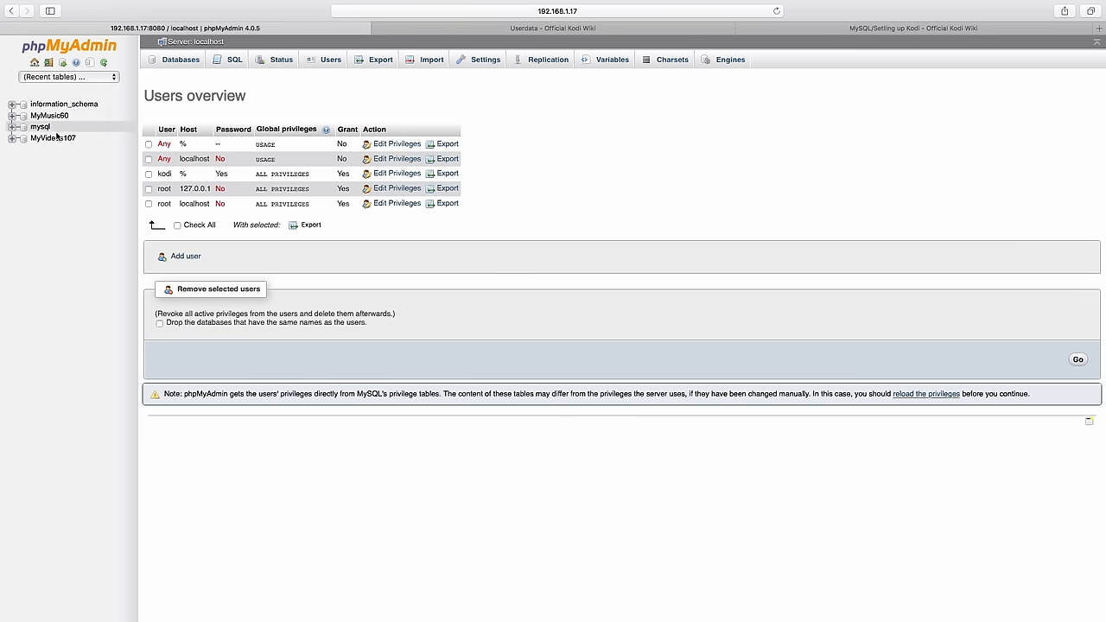
mouse_move(53, 138)
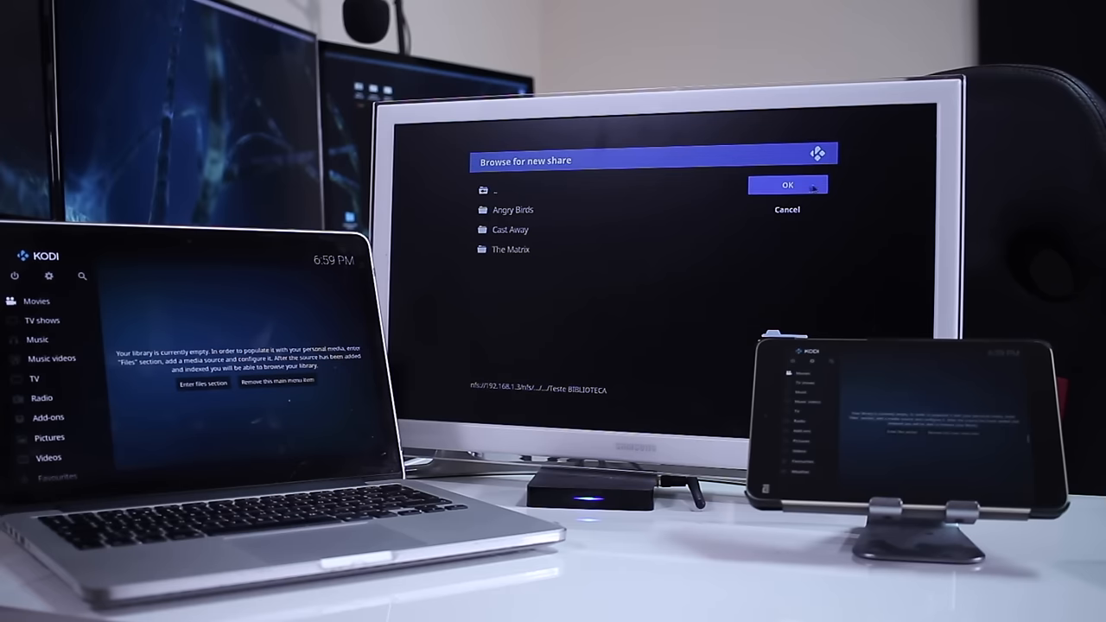
- Accept the Teste BIBLIOTECA folder as source path and add it under its default name
click(787, 185)
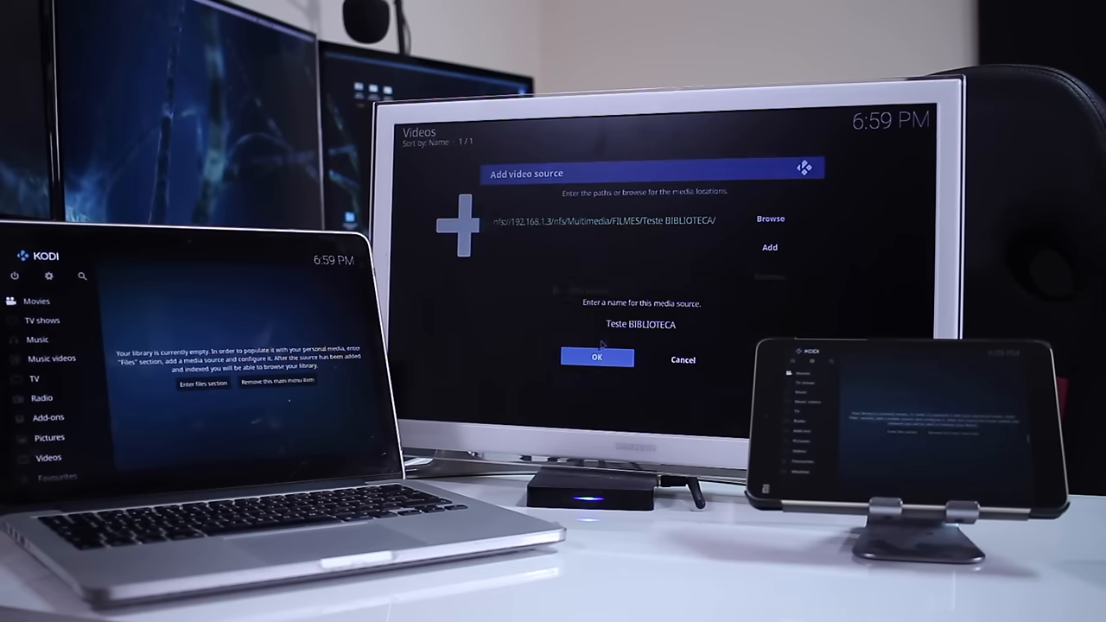
click(596, 358)
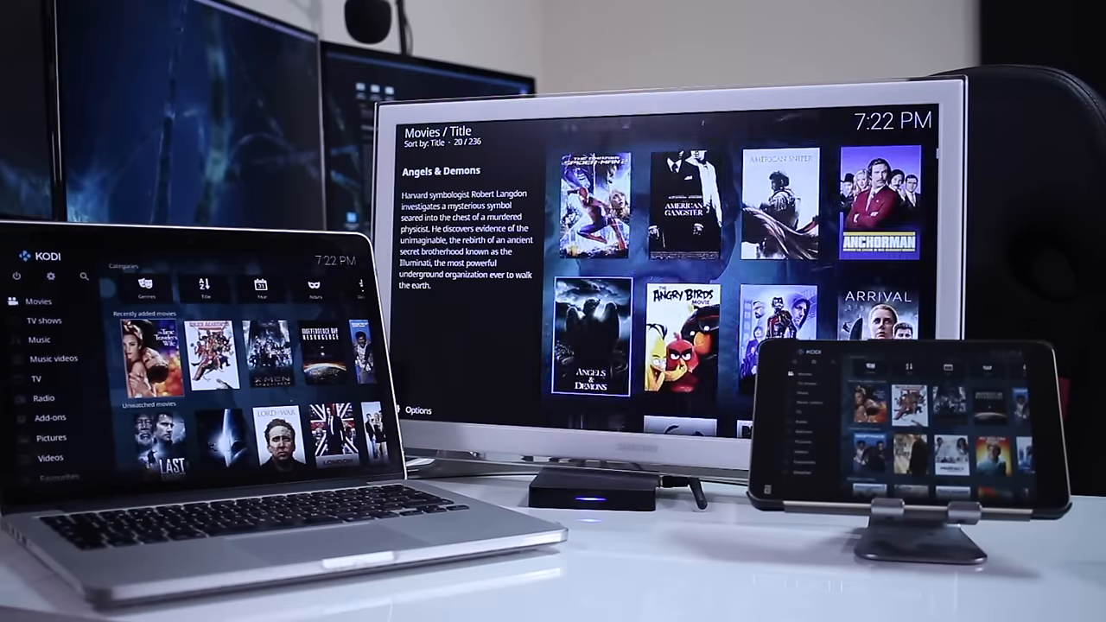
- Scroll through the TV's movie posters past Dark Shadows and The Da Vinci Code to compare devices
scroll(down, 3)
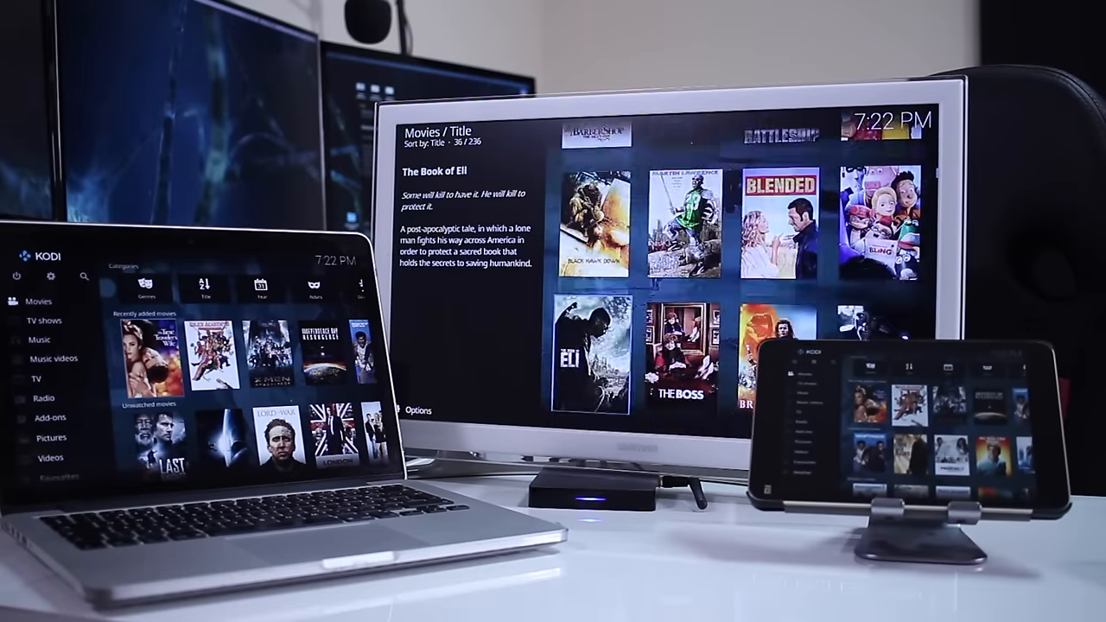
scroll(down, 3)
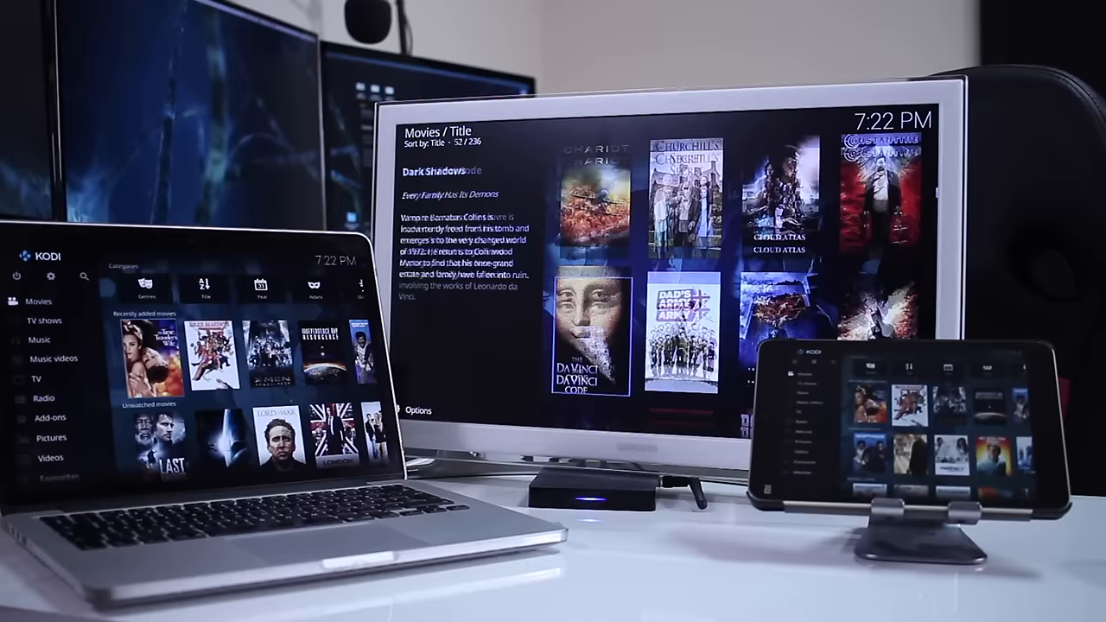